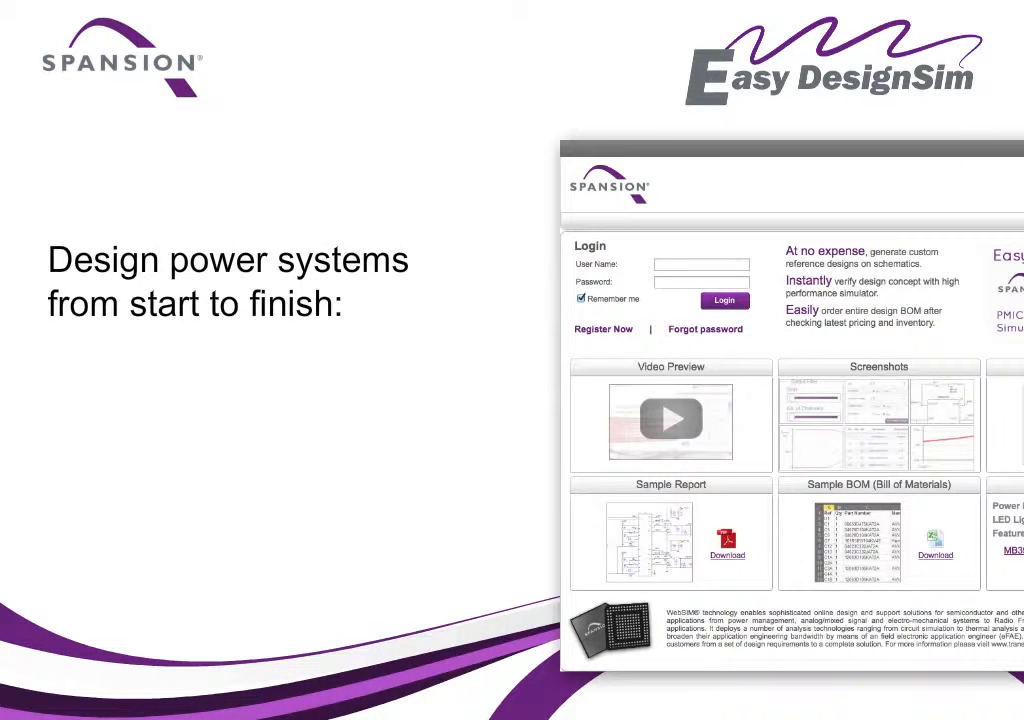
- Log in and reach the Home tab of new Design2 with the product-category buttons
click(722, 300)
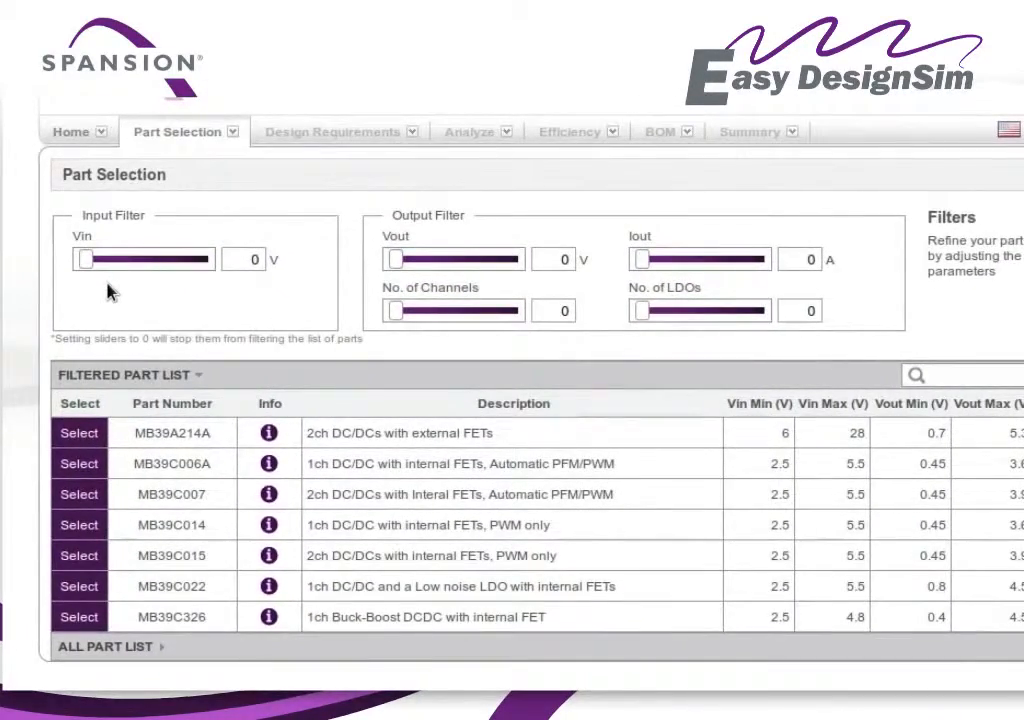
click(78, 586)
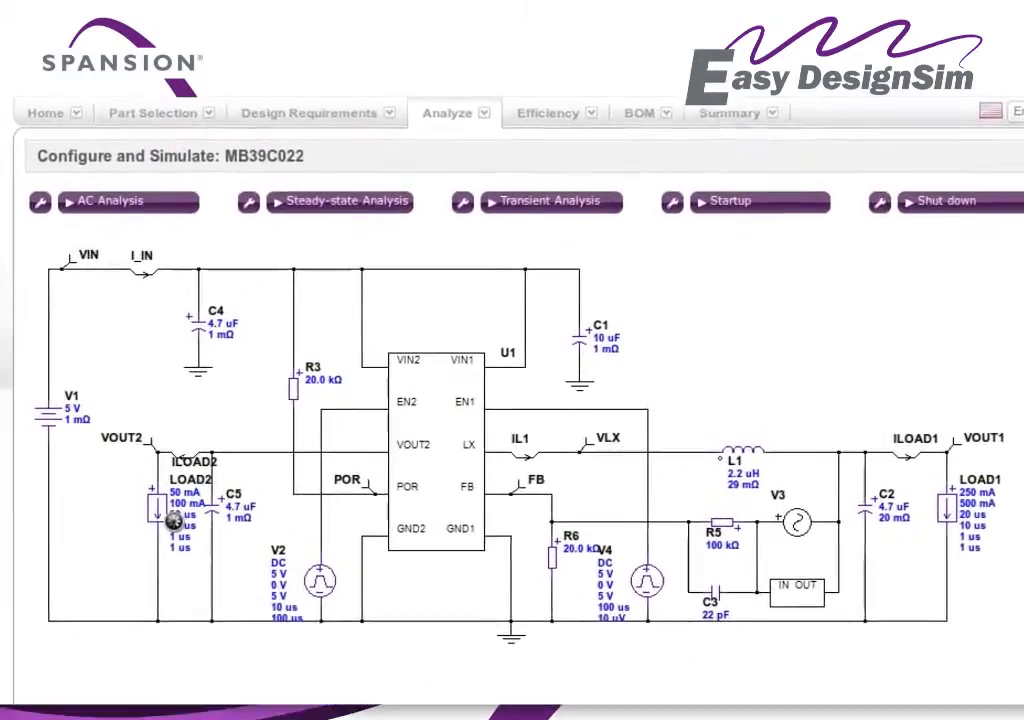
click(712, 600)
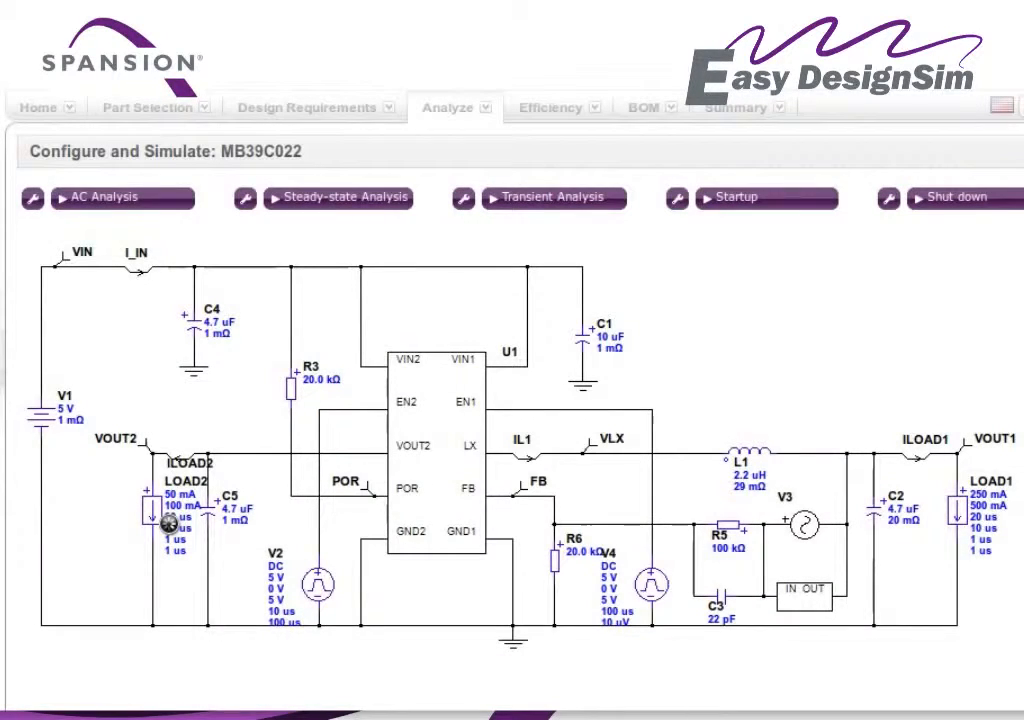
click(100, 197)
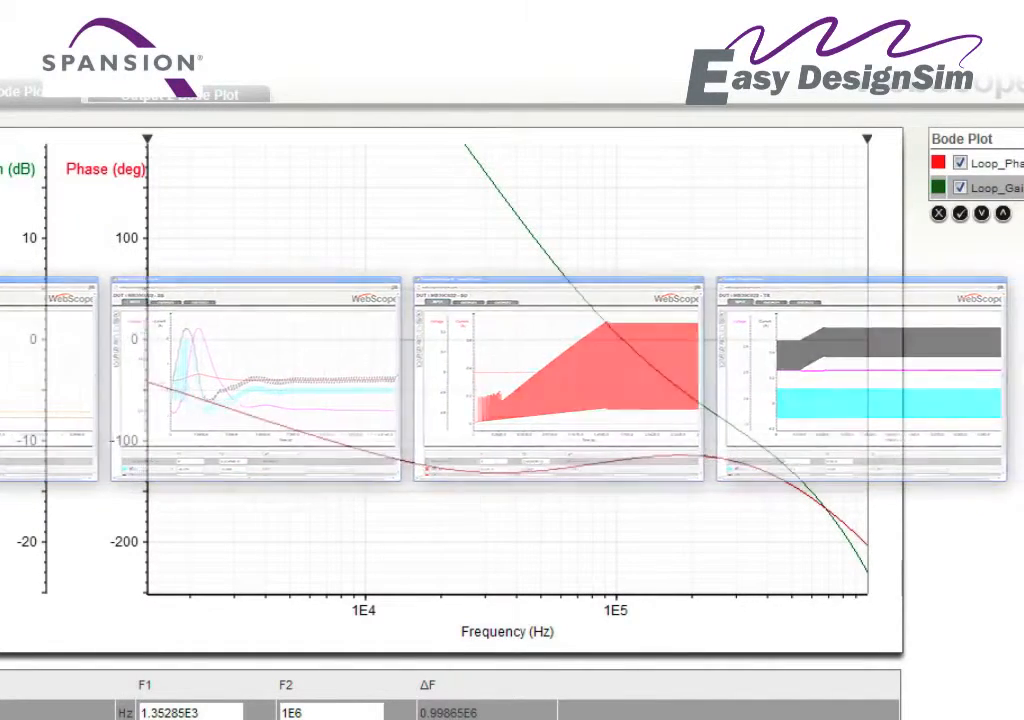
click(591, 208)
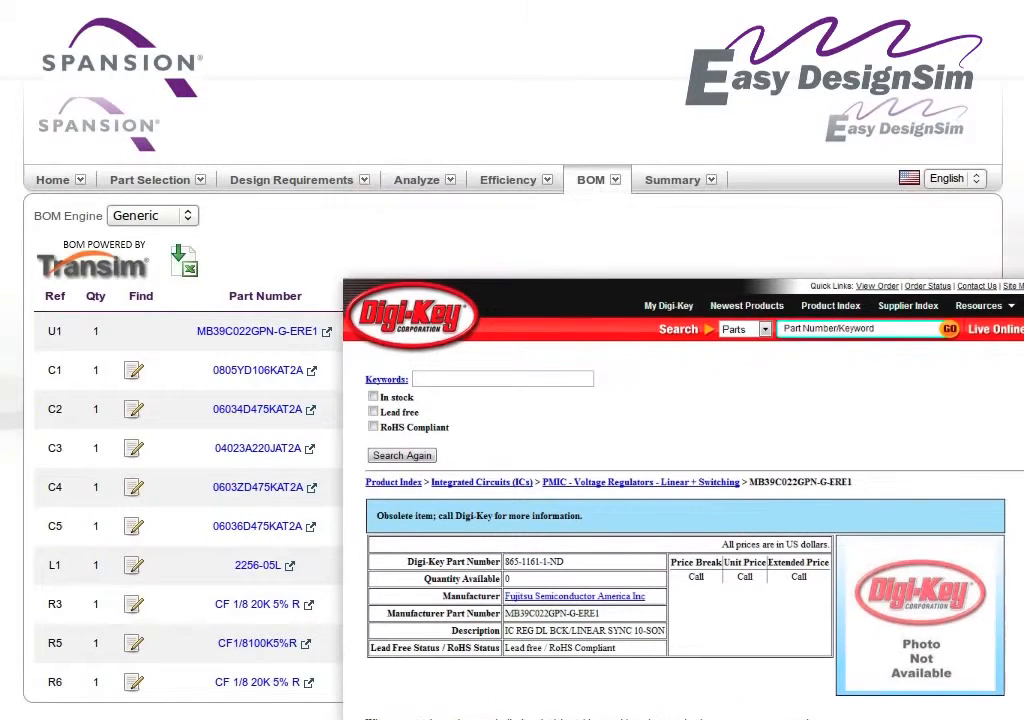
click(238, 140)
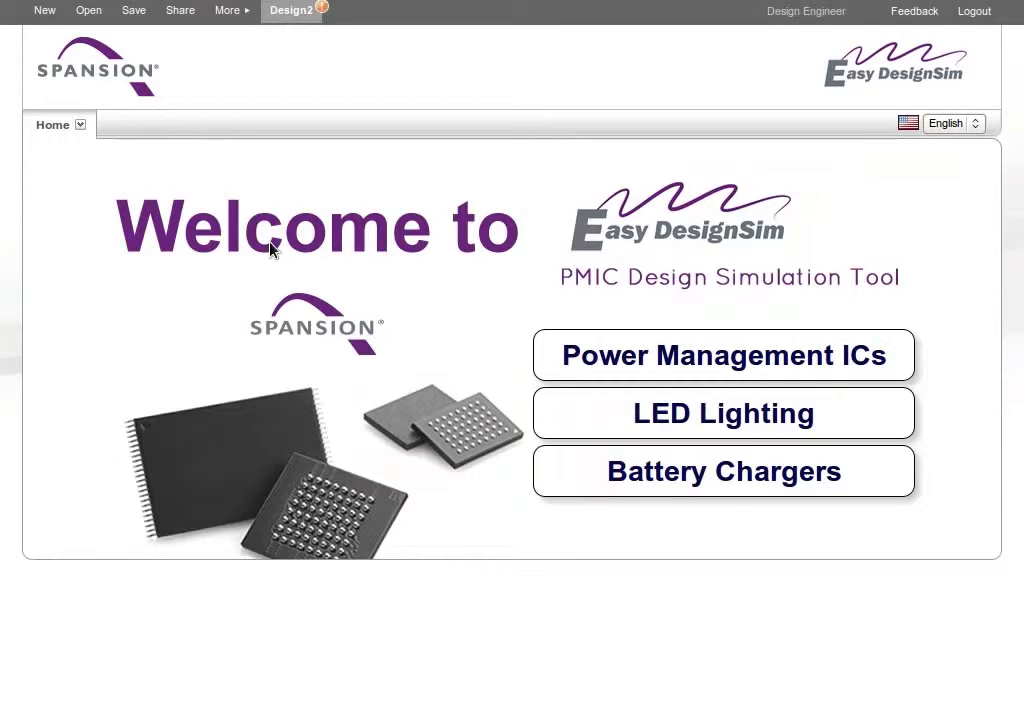
mouse_move(696, 489)
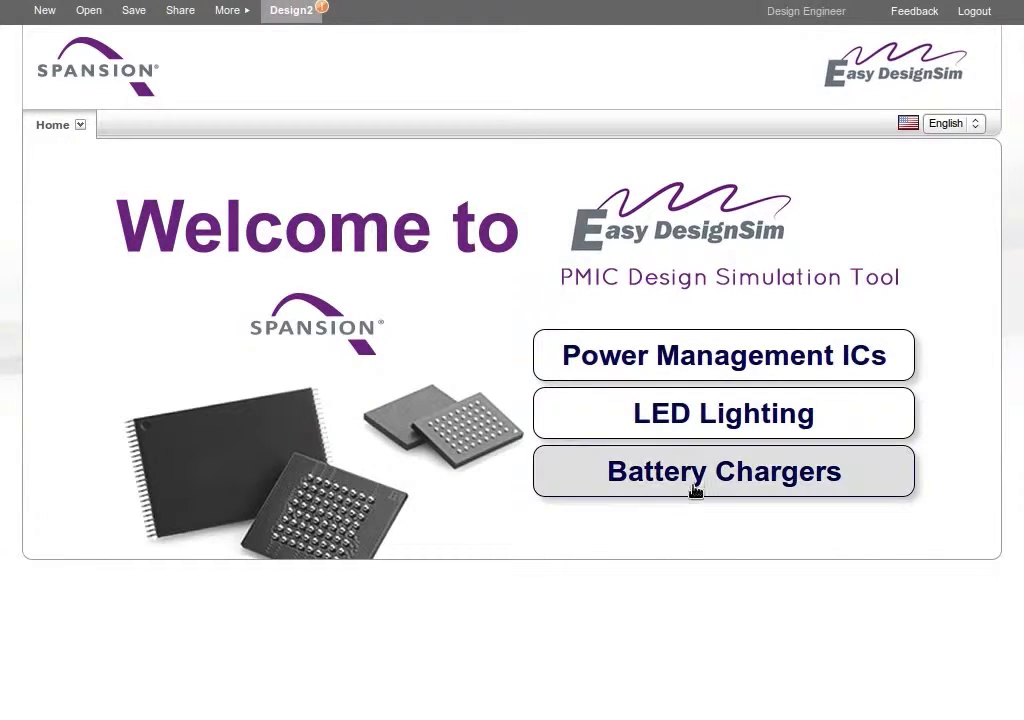
mouse_move(684, 413)
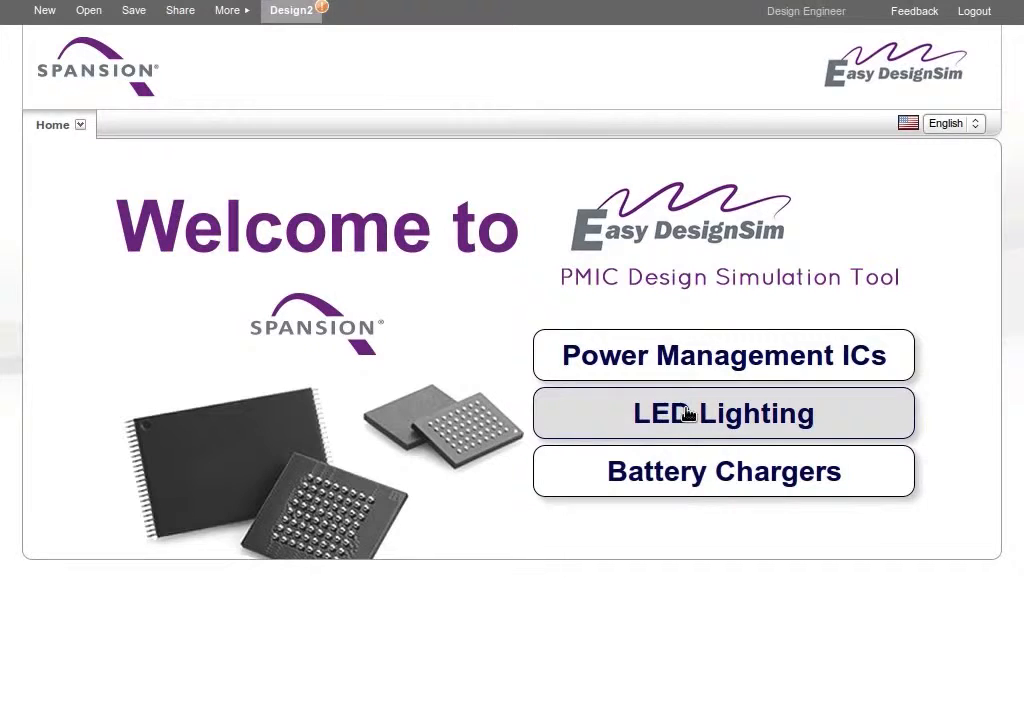
mouse_move(723, 355)
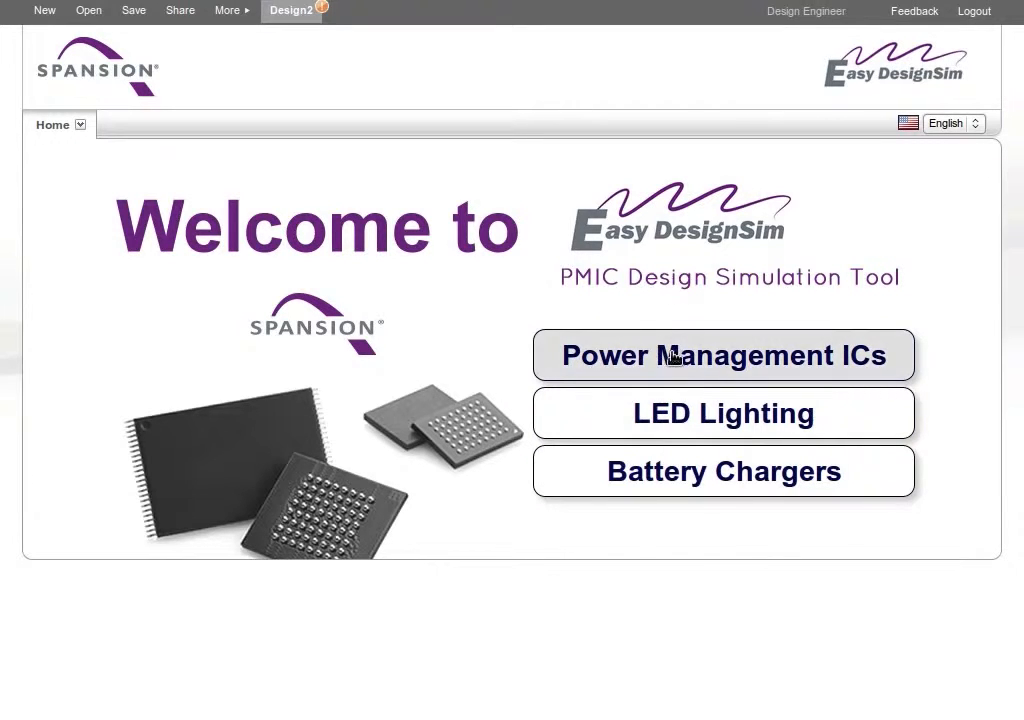
- Filter the Power Management ICs list to Vin 5 V and 2 channels
click(723, 355)
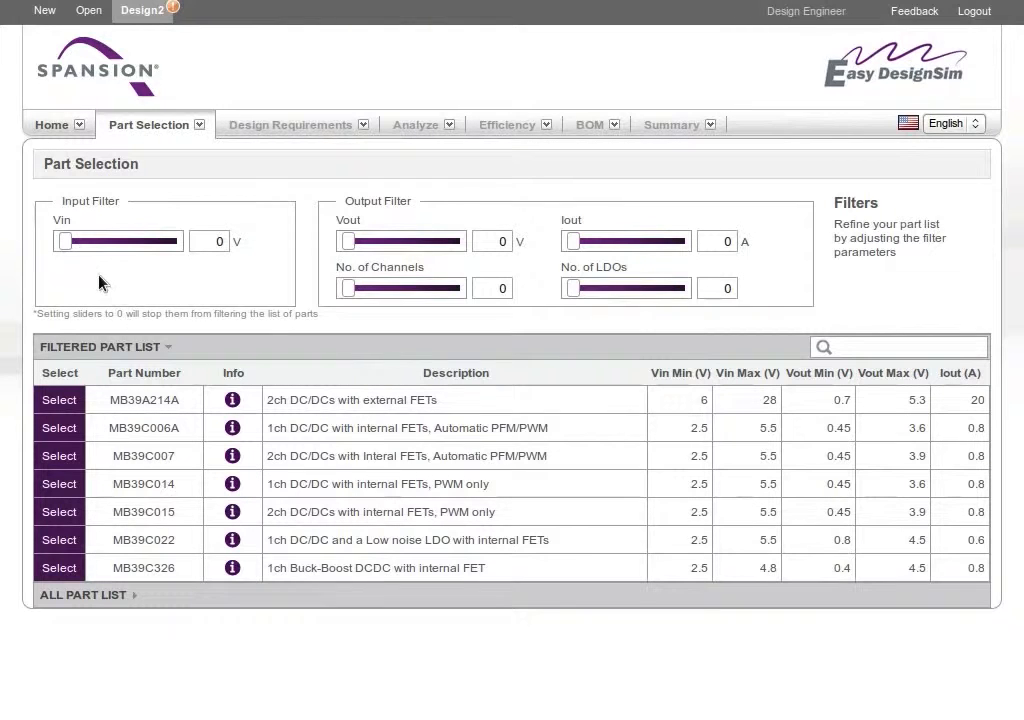
drag(70, 240, 95, 240)
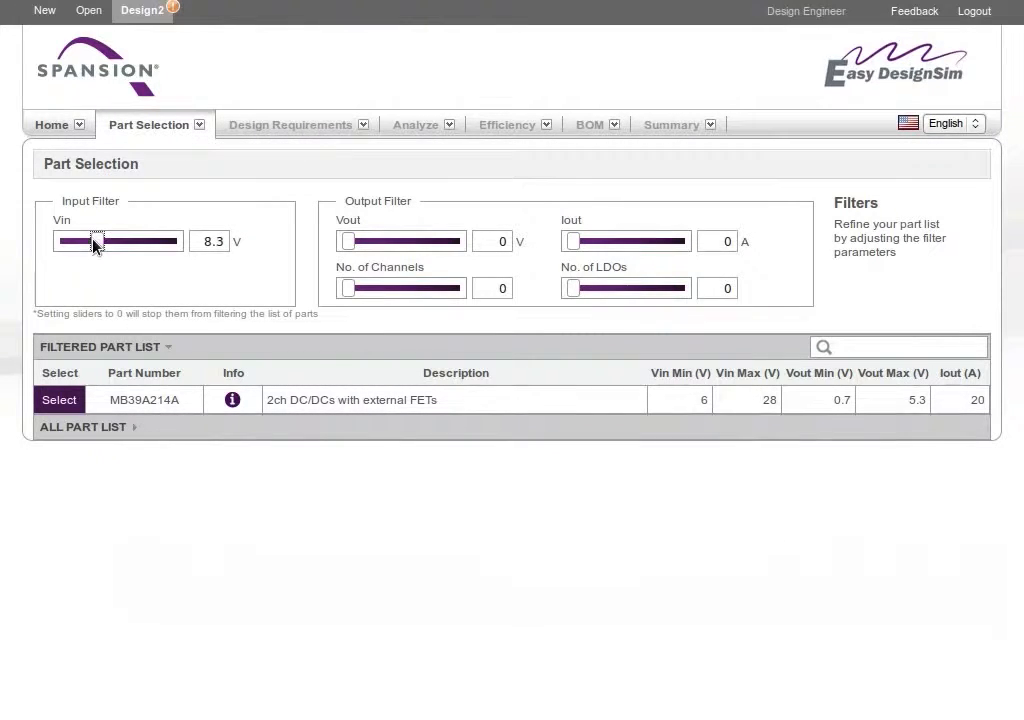
drag(95, 241, 78, 241)
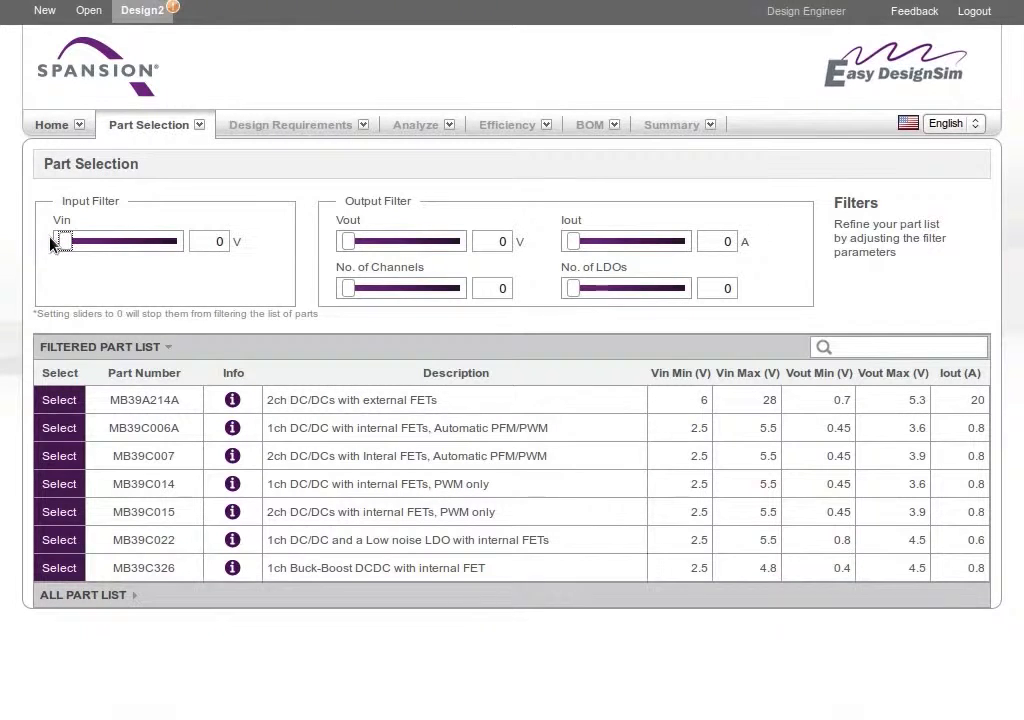
text(5)
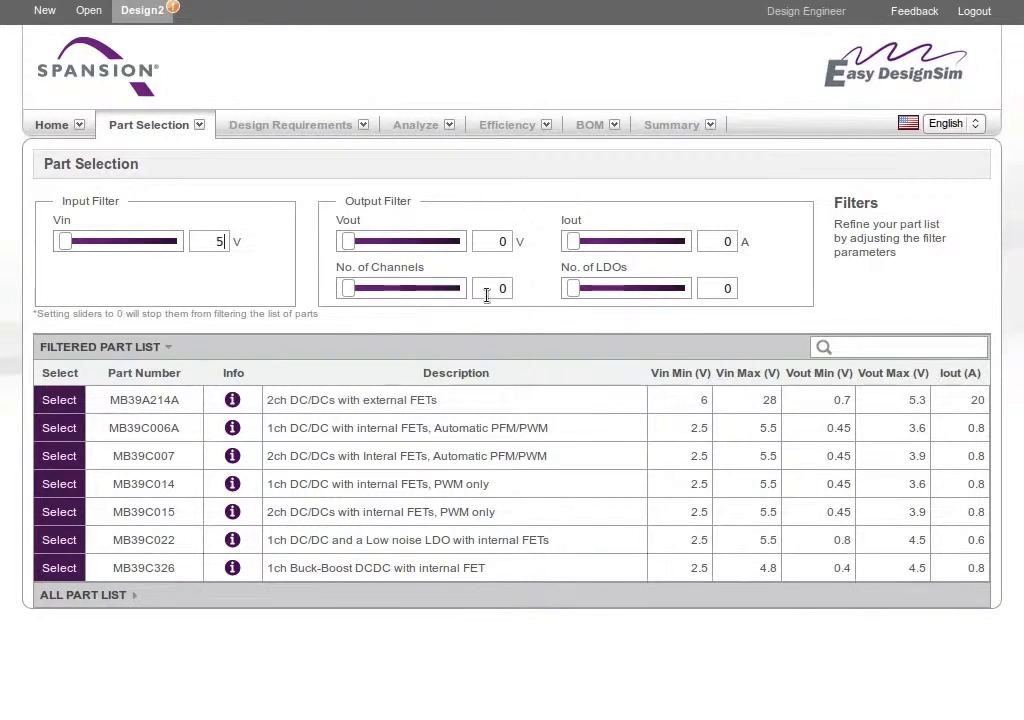
text(2)
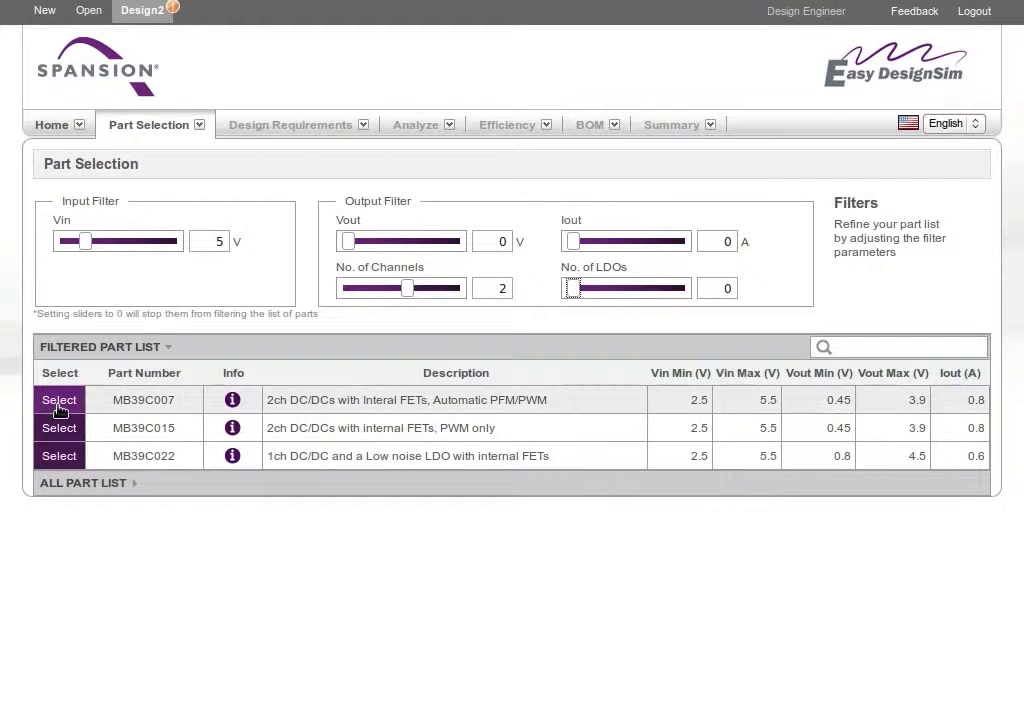
mouse_move(59, 455)
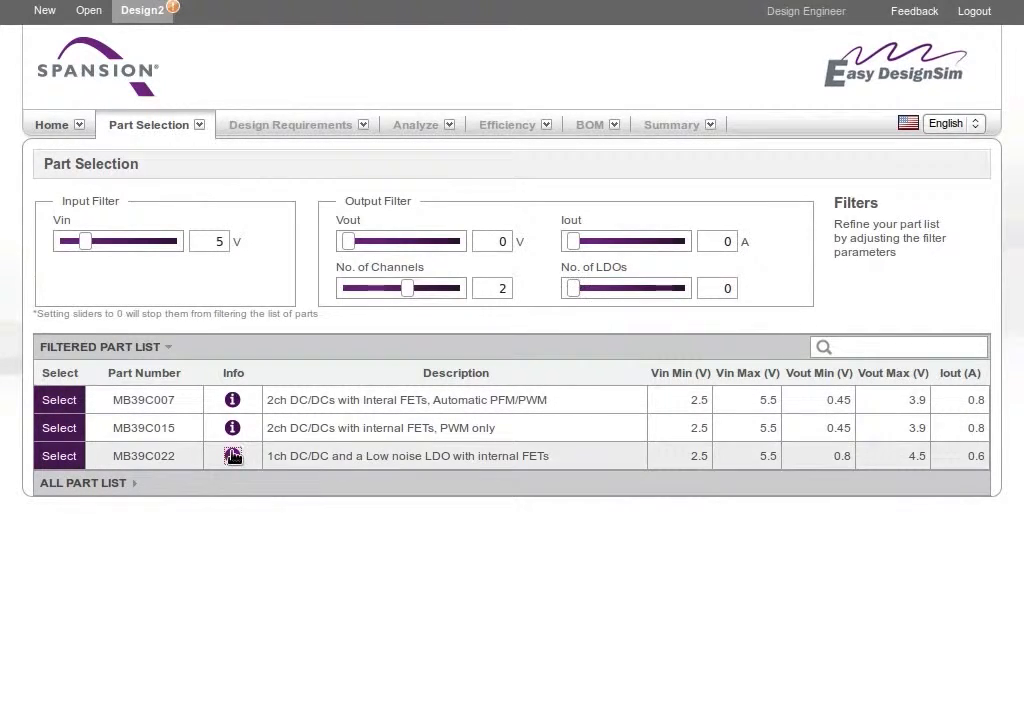
- Review MB39C022's details and select it for the design
click(232, 455)
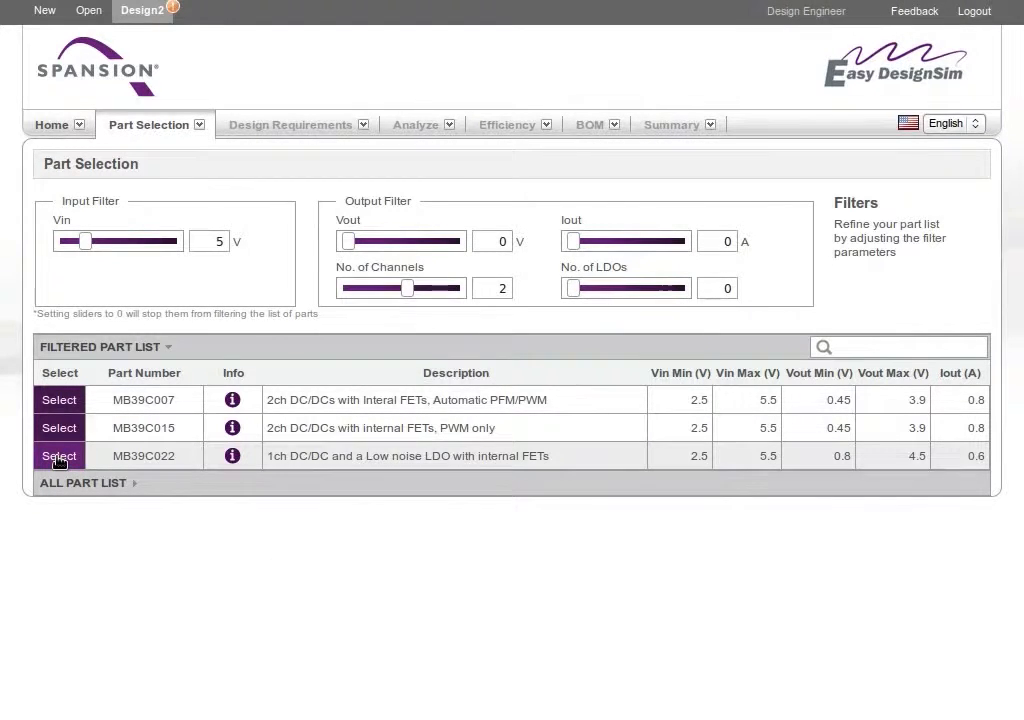
click(59, 455)
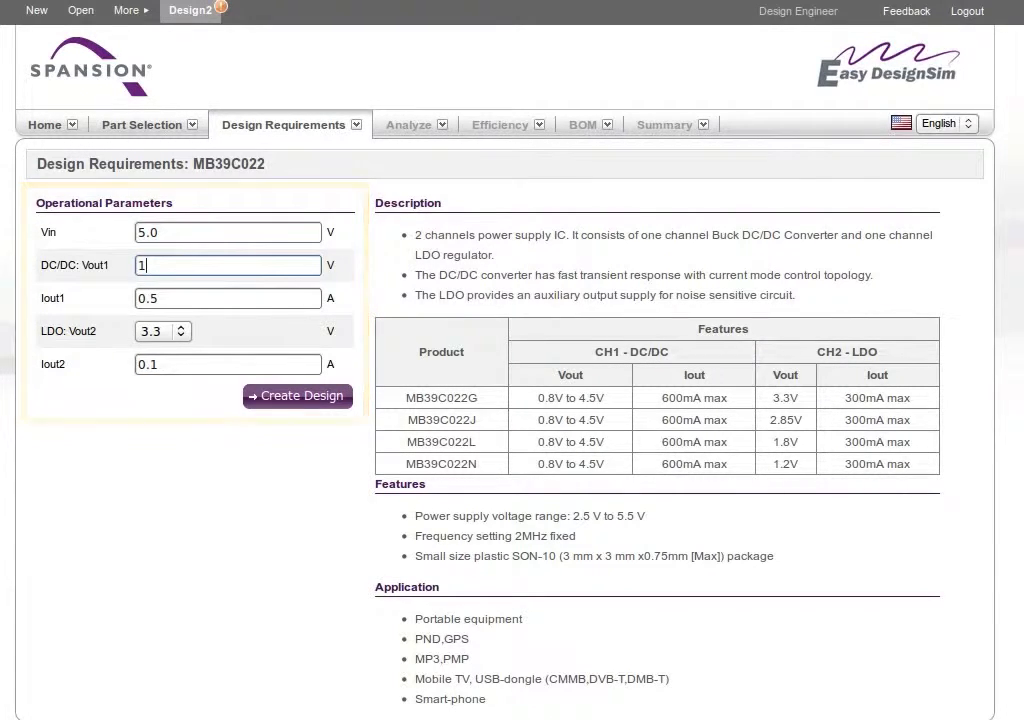
- Keep the LDO Vout2 at 3.3 V and create the MB39C022 design
click(182, 331)
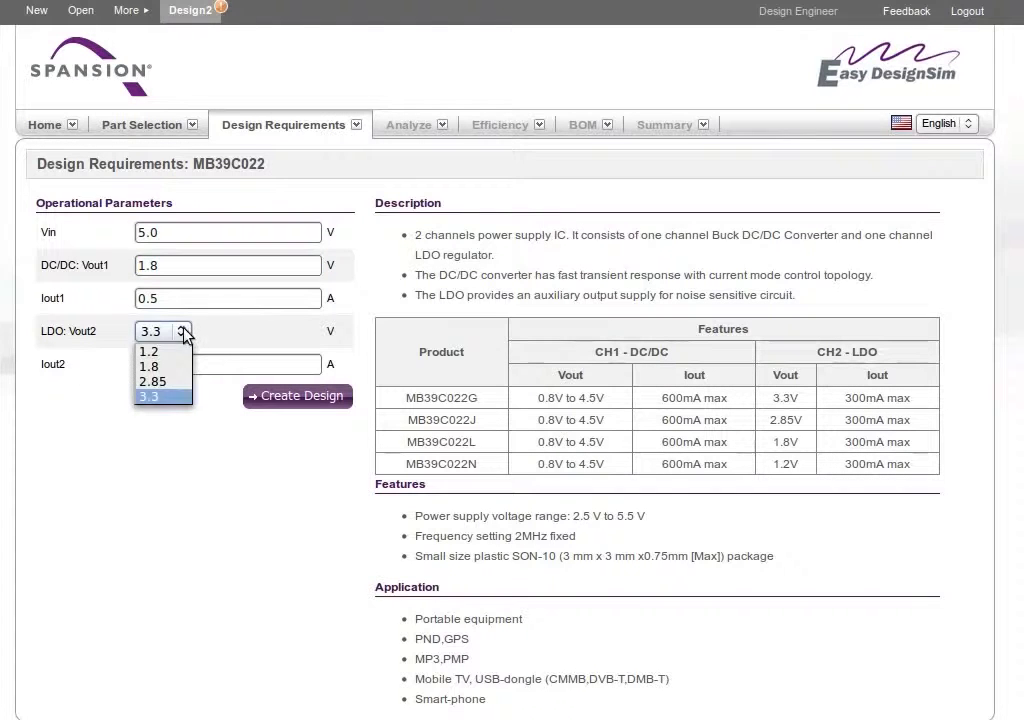
click(296, 396)
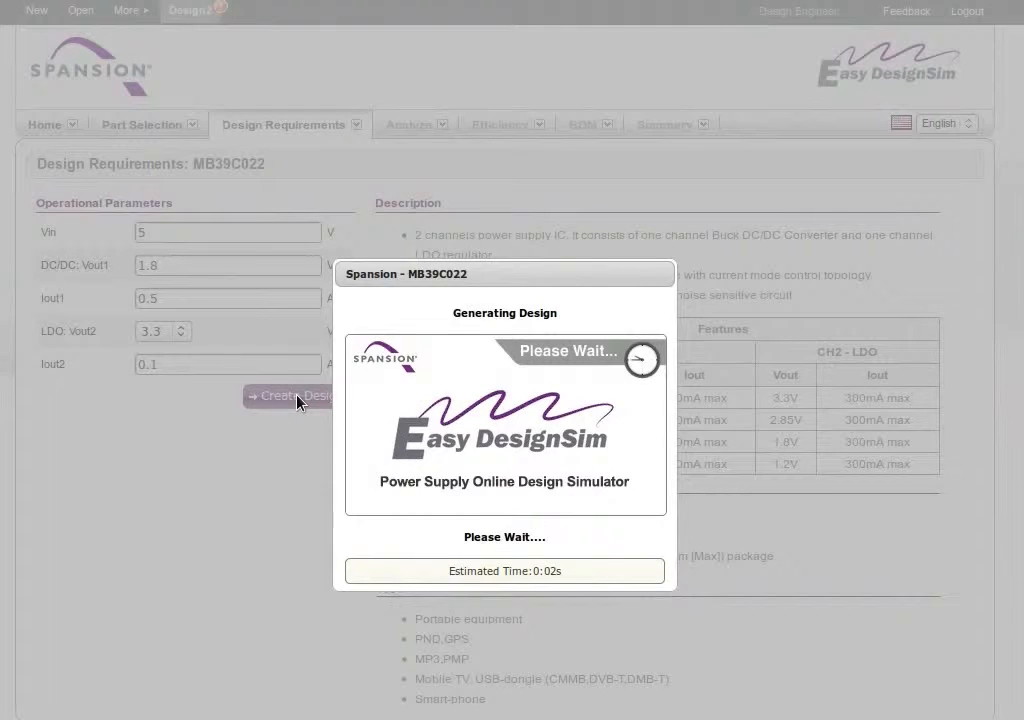
click(290, 395)
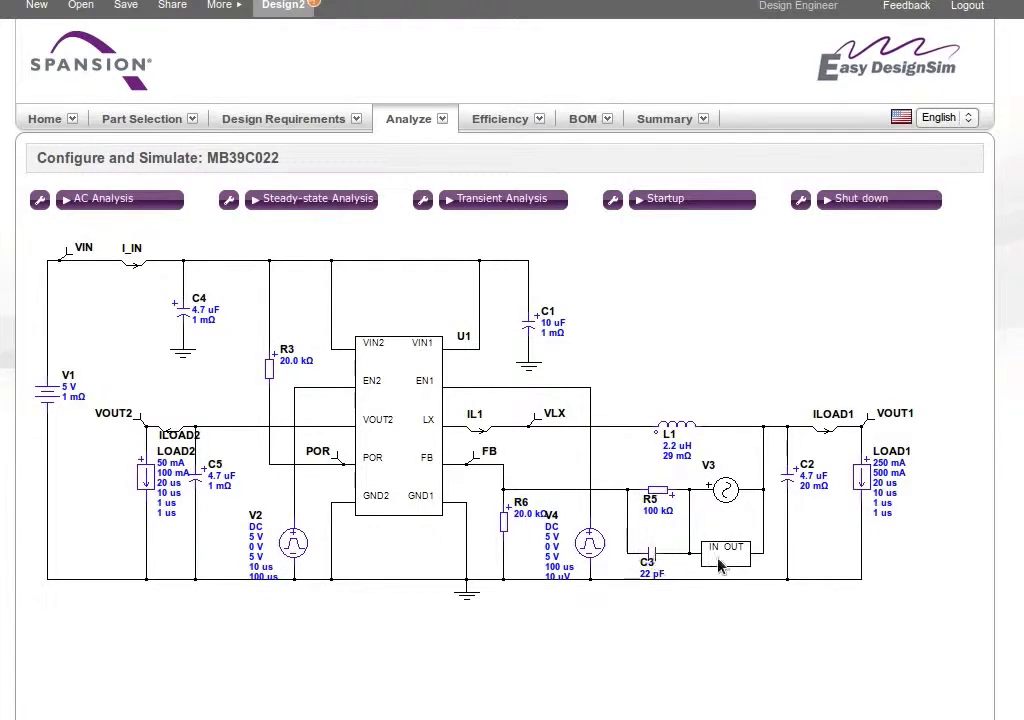
mouse_move(800, 478)
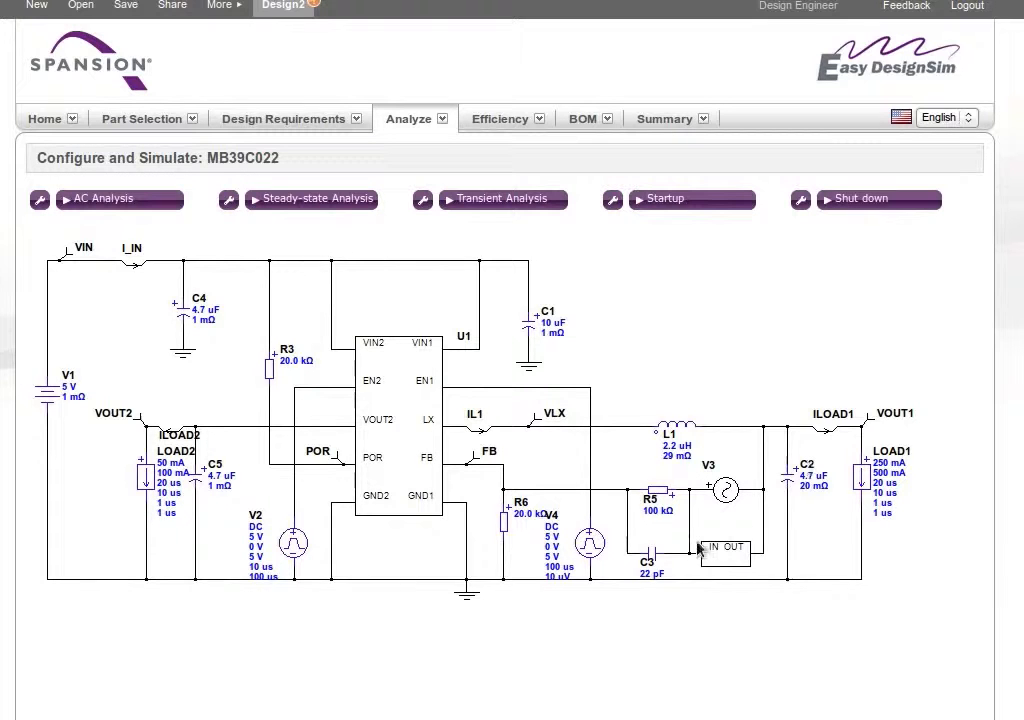
click(651, 570)
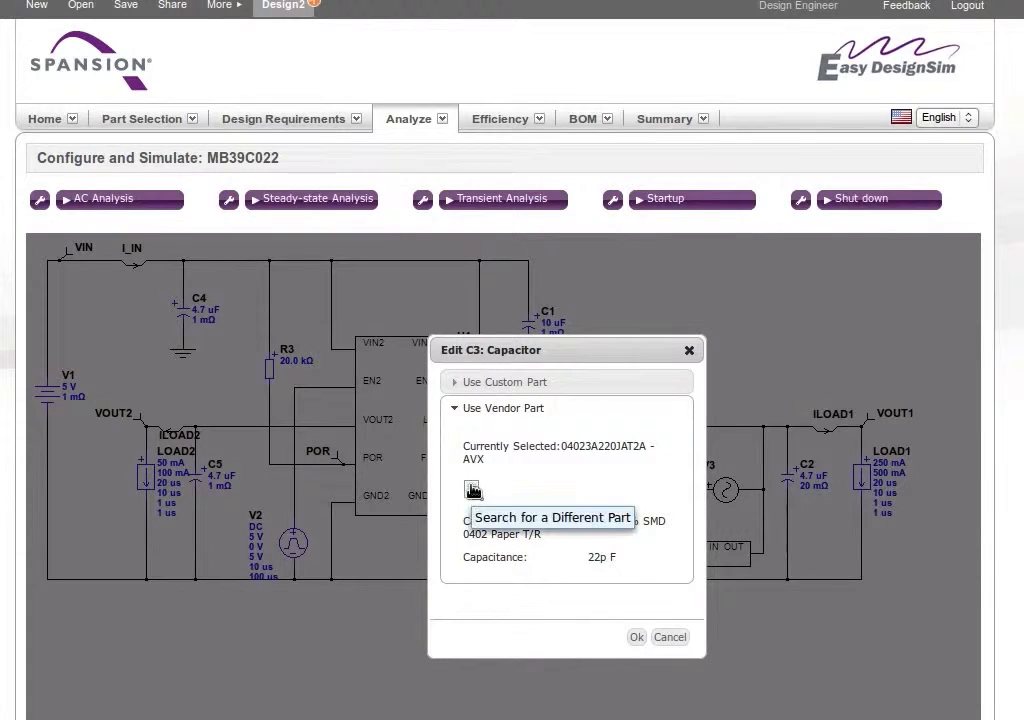
click(552, 517)
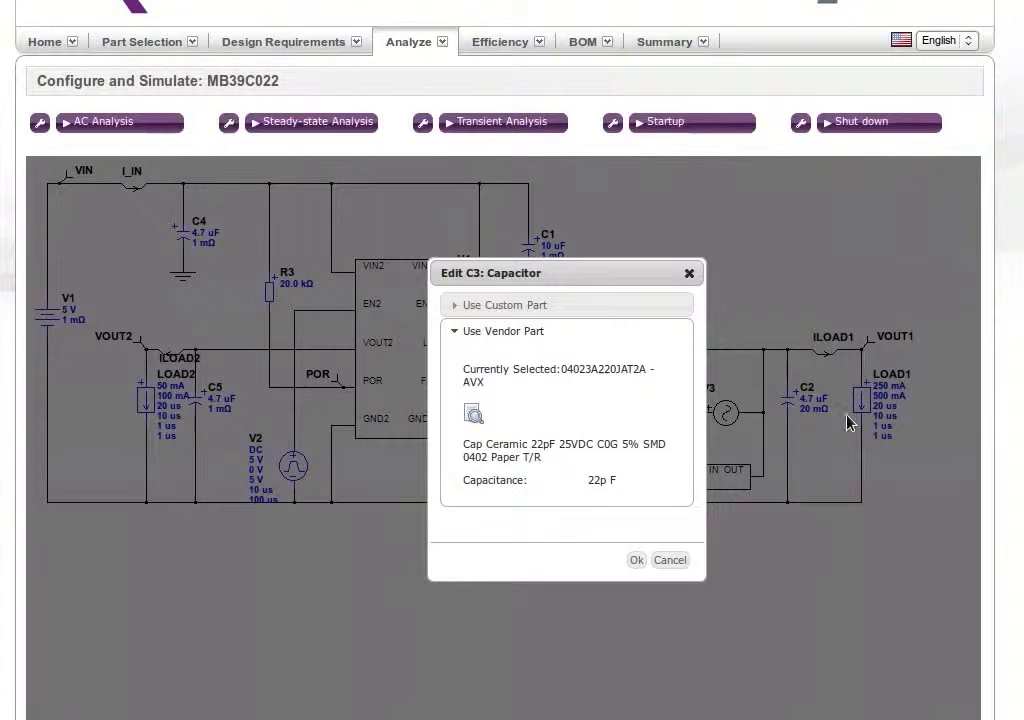
click(636, 559)
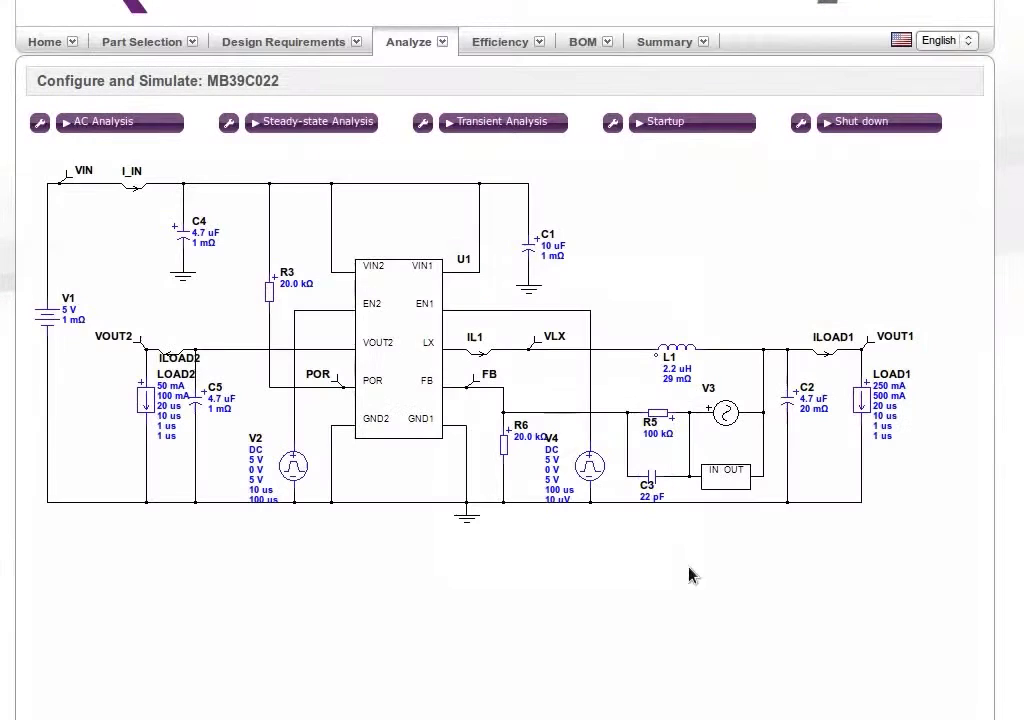
mouse_move(123, 122)
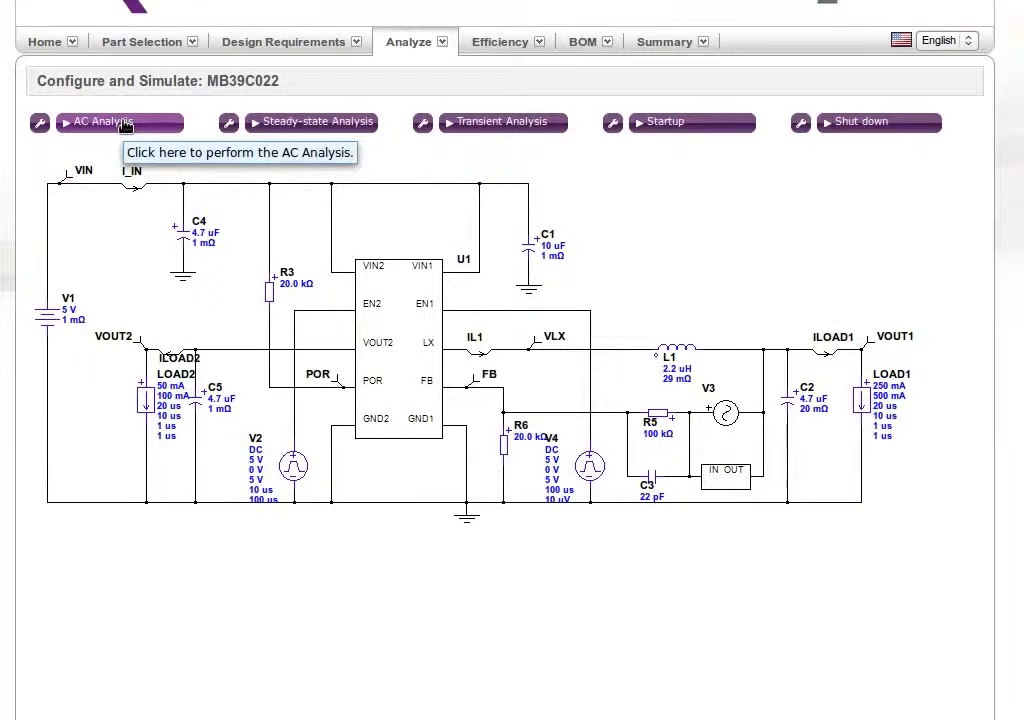
- Run the AC analysis, view its results, and switch to the bill of materials
click(100, 121)
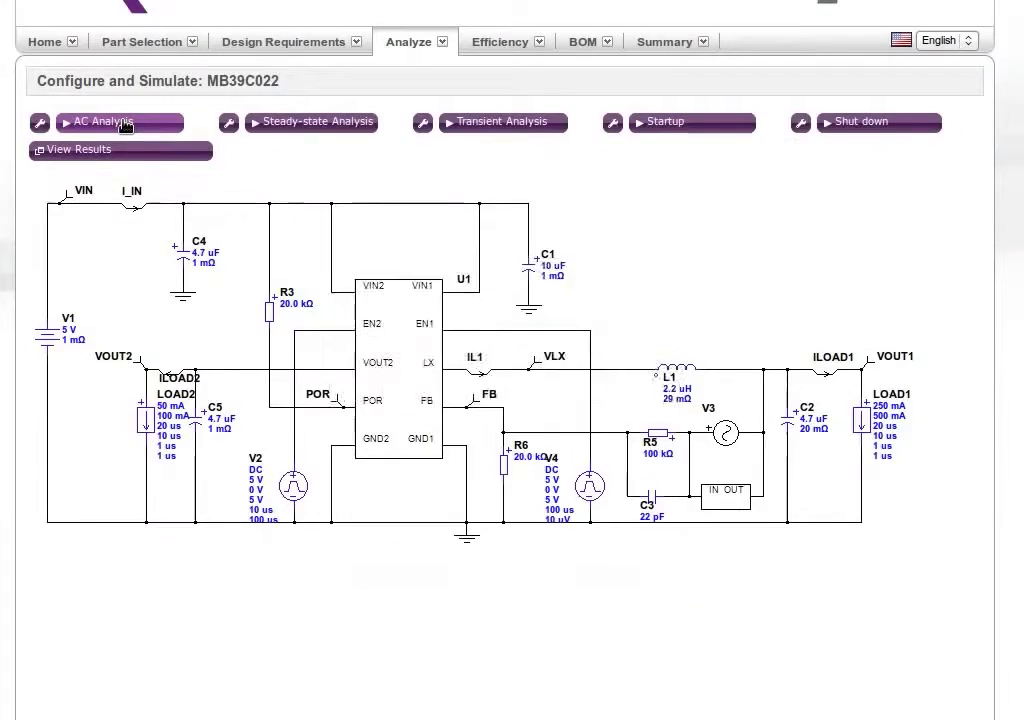
click(100, 121)
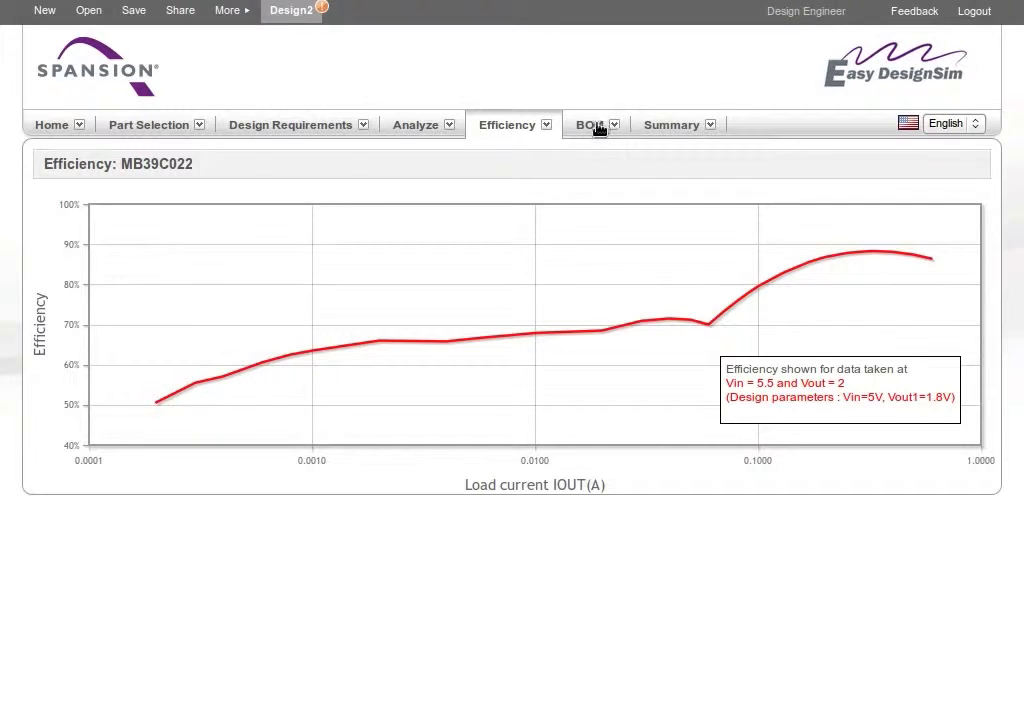
click(589, 124)
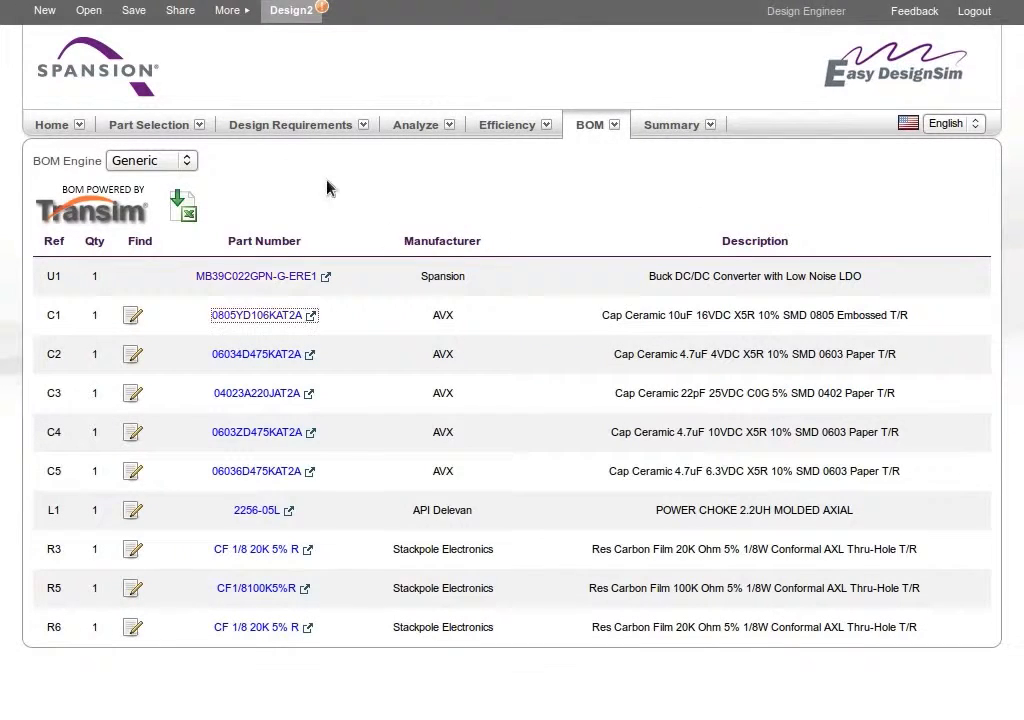
- Price the BOM with Digi-Key, download it as Excel, and show the summary report
click(151, 160)
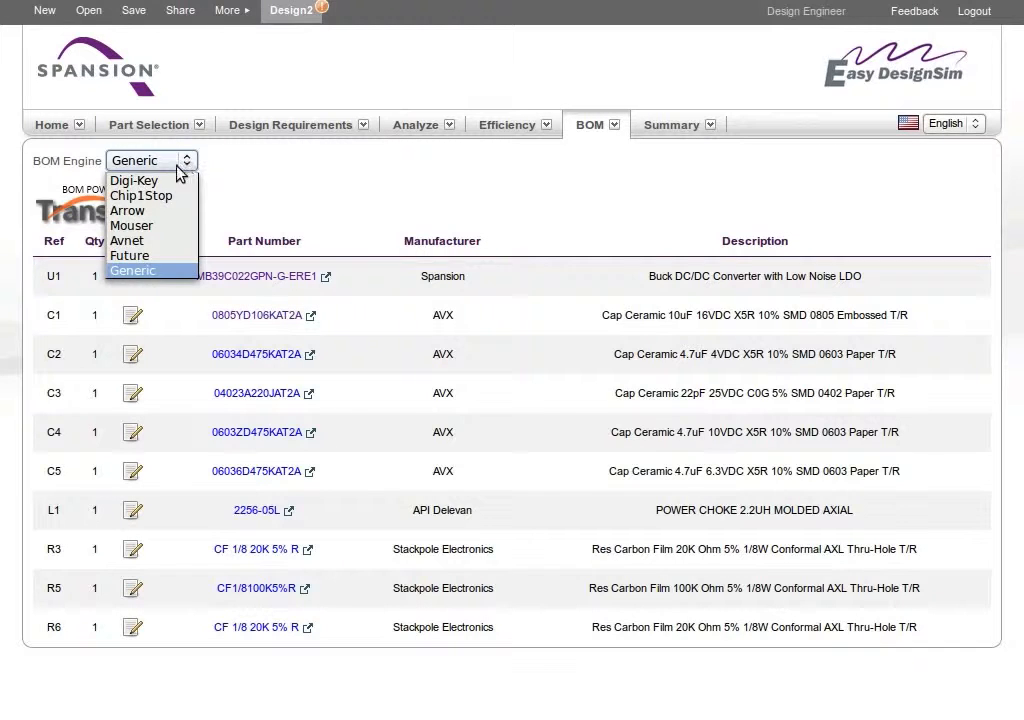
click(134, 180)
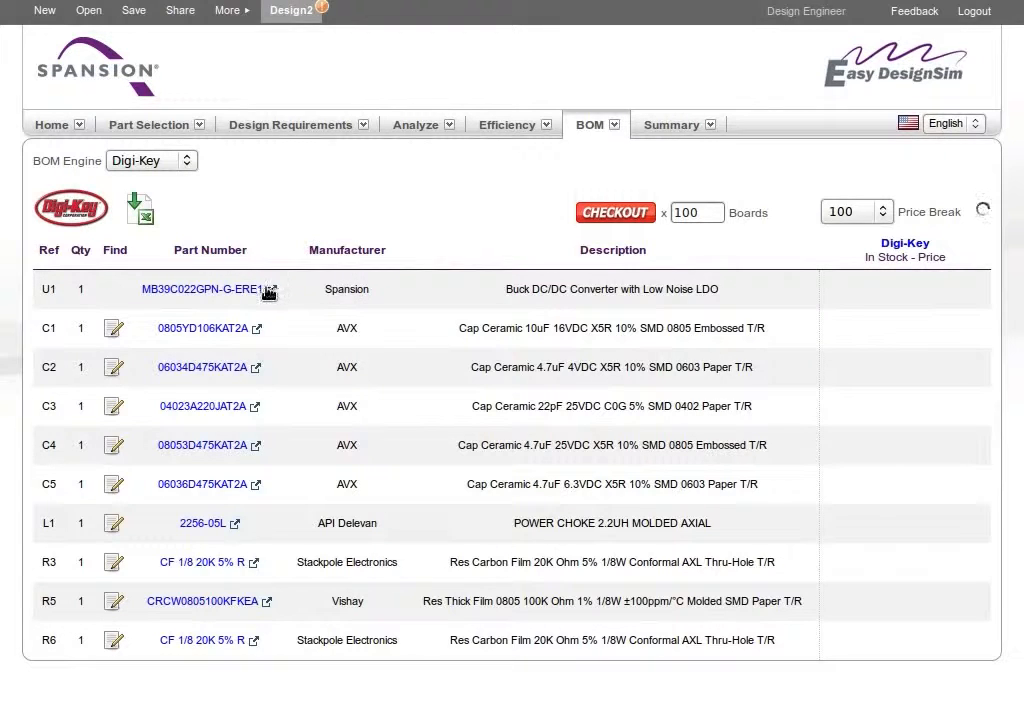
click(204, 289)
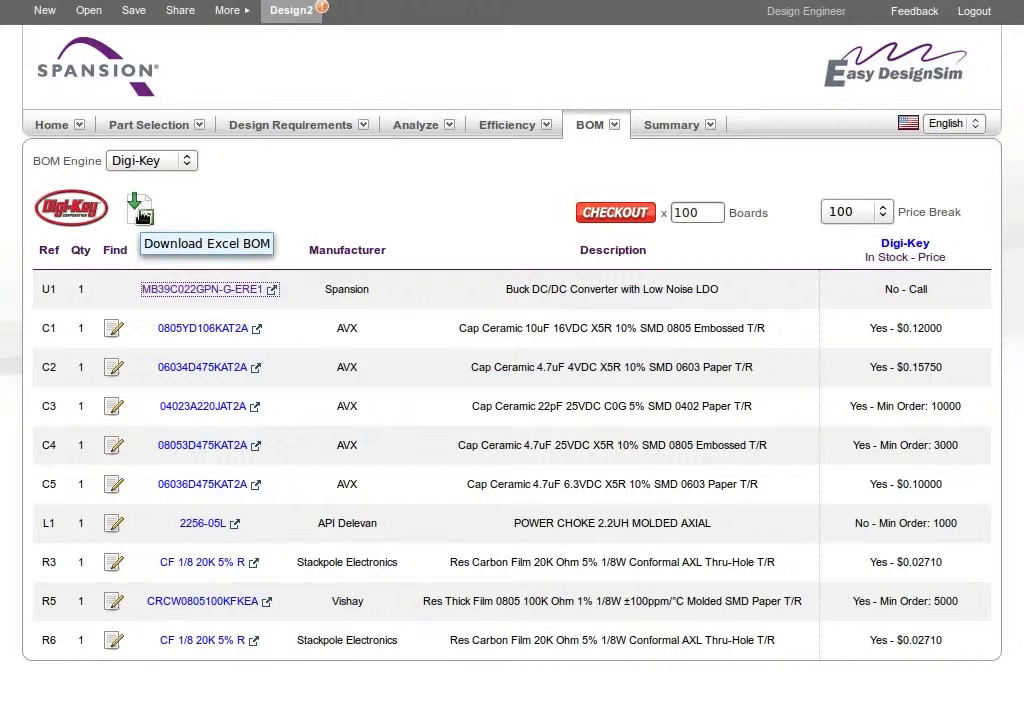
click(140, 205)
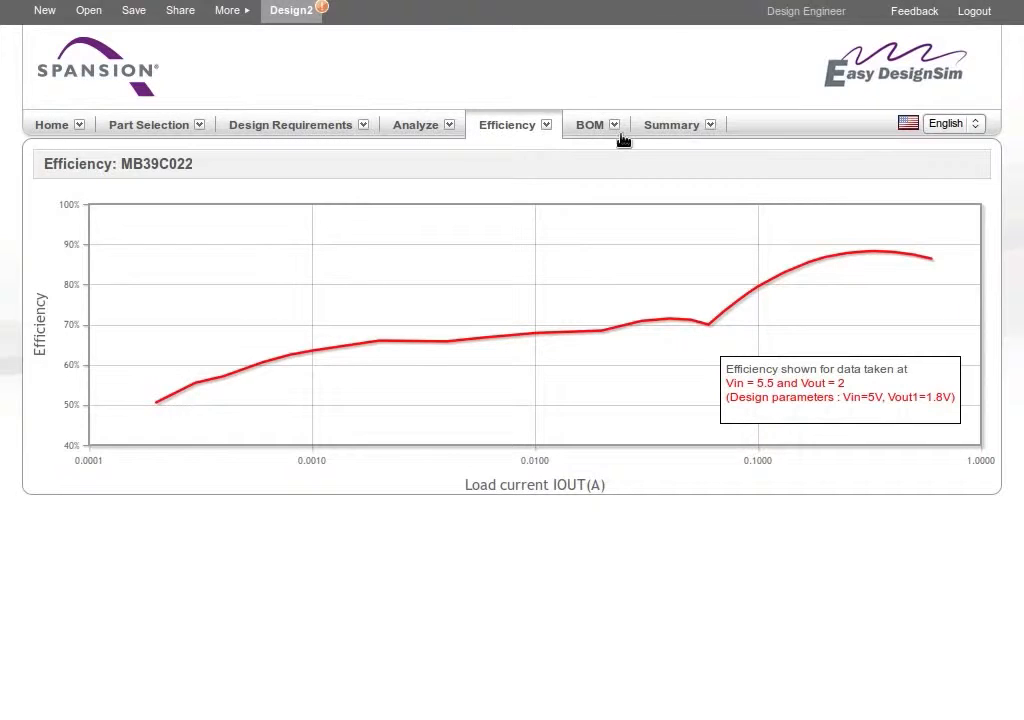
click(671, 124)
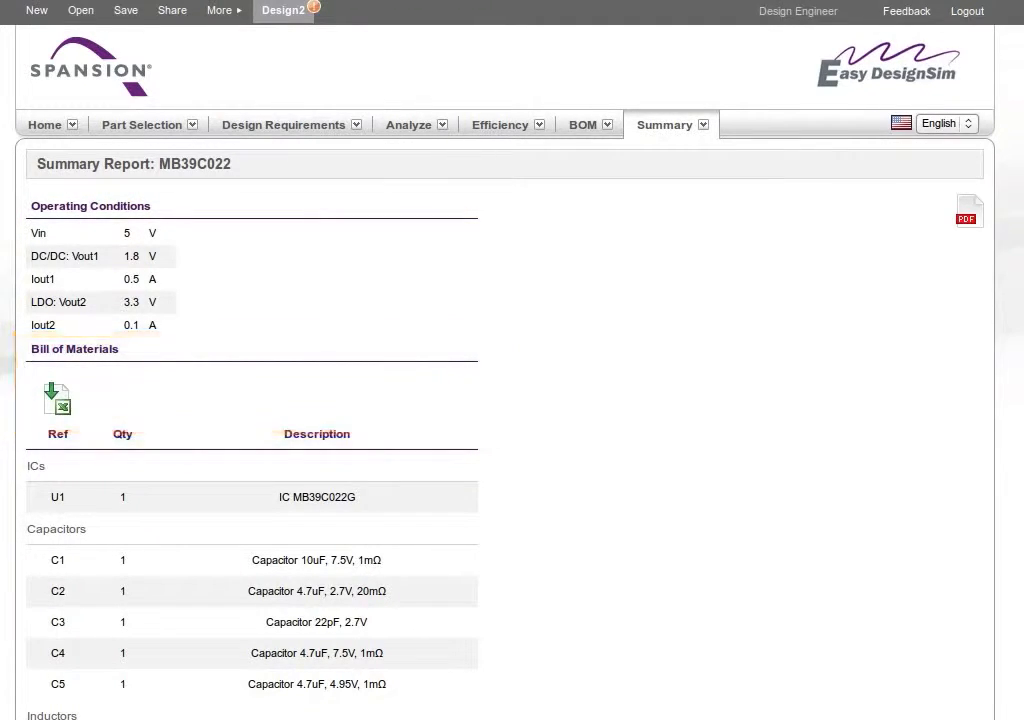
scroll(down, 3)
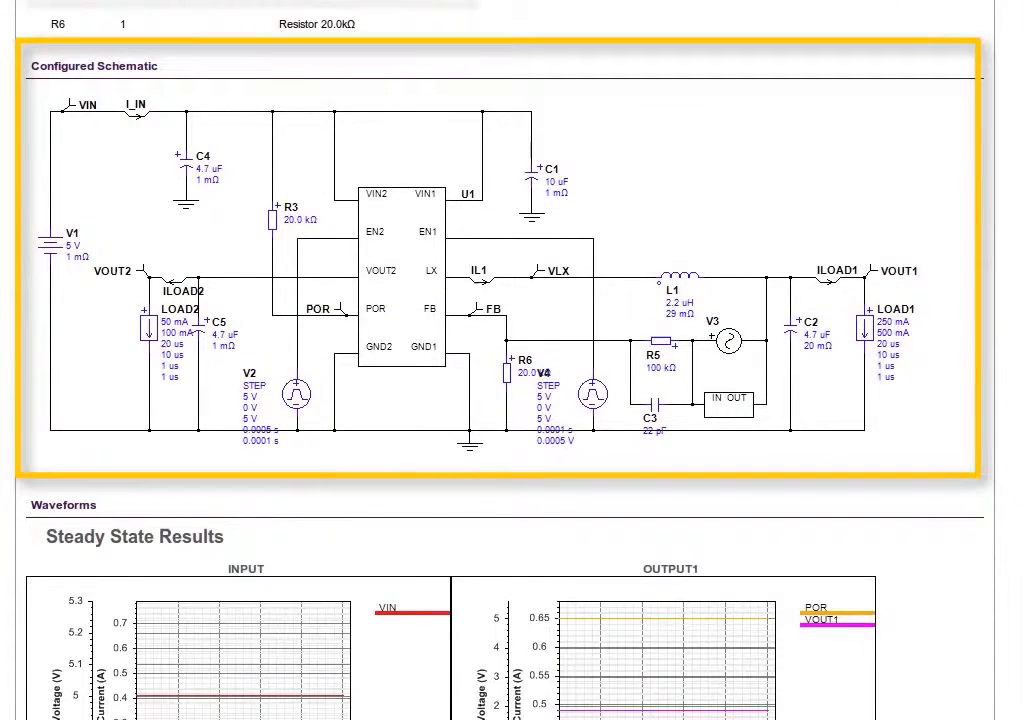
scroll(down, 3)
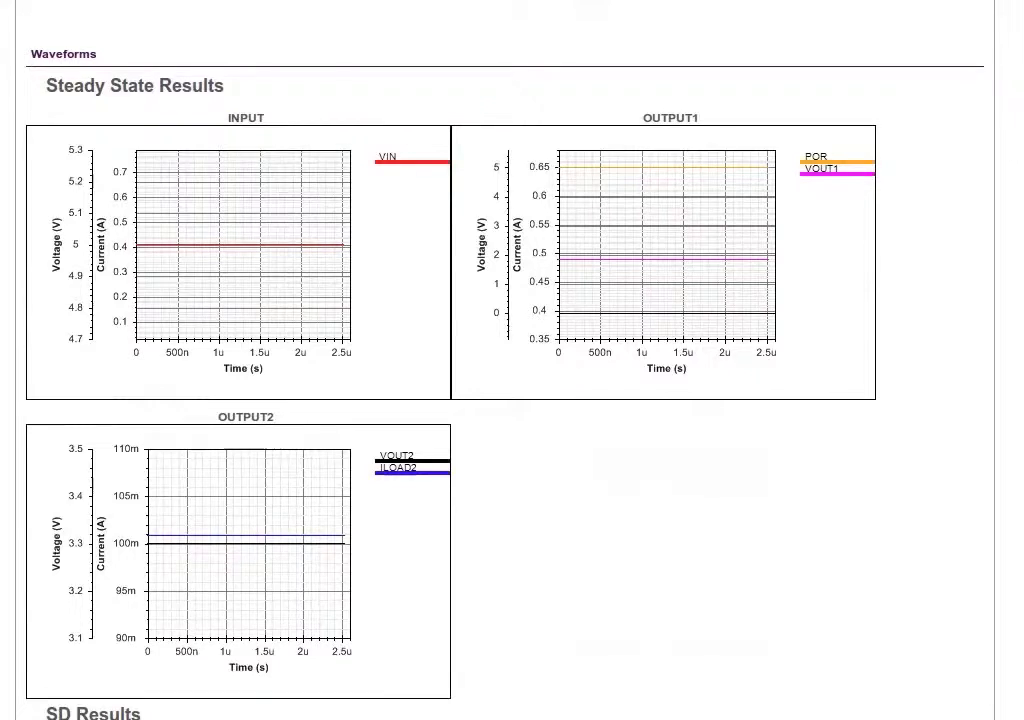
click(664, 124)
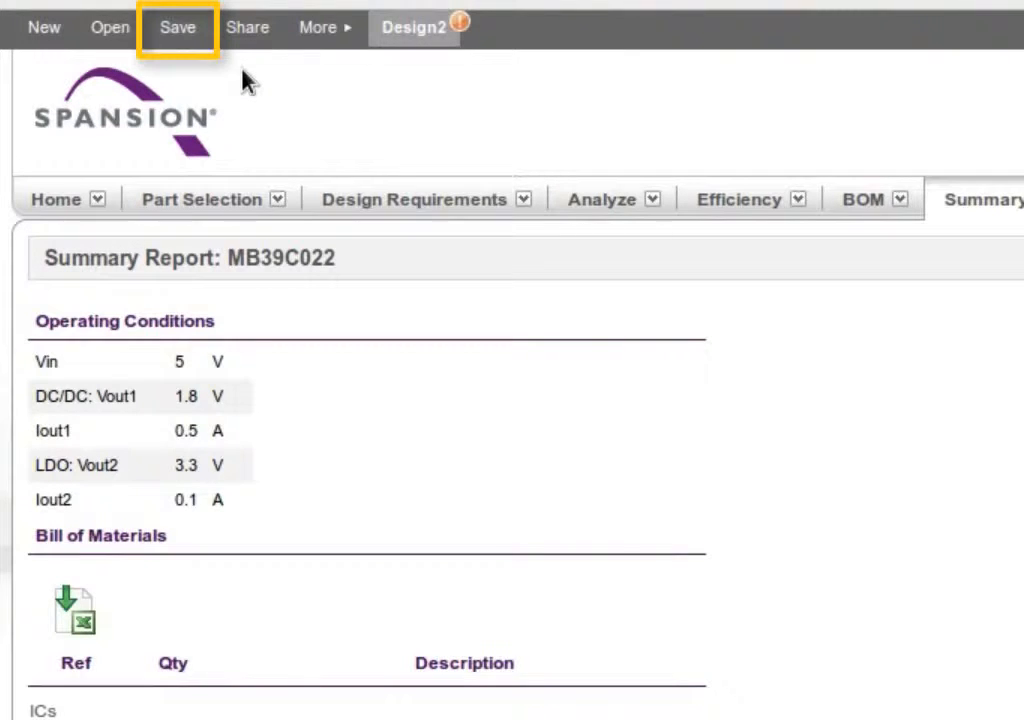
click(247, 27)
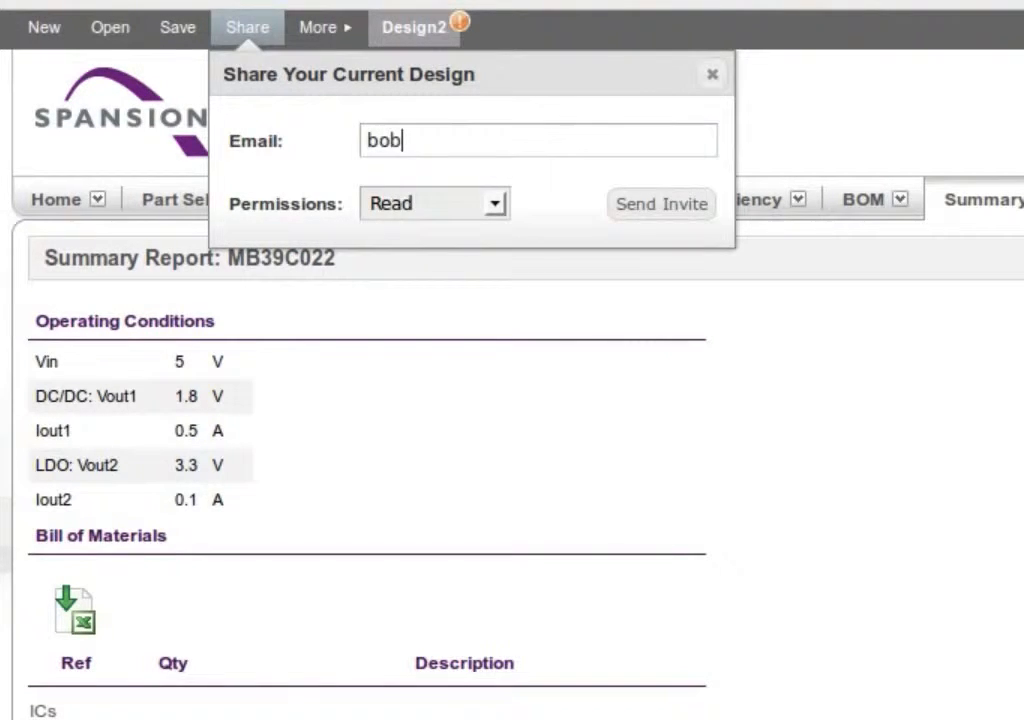
text(@sample-company.net)
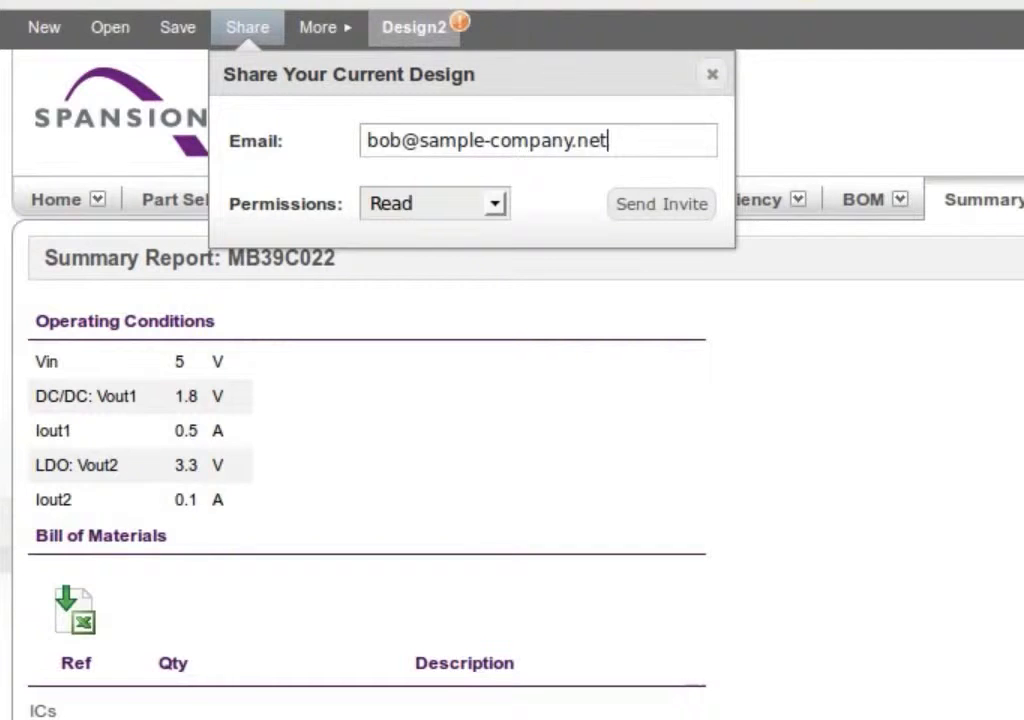